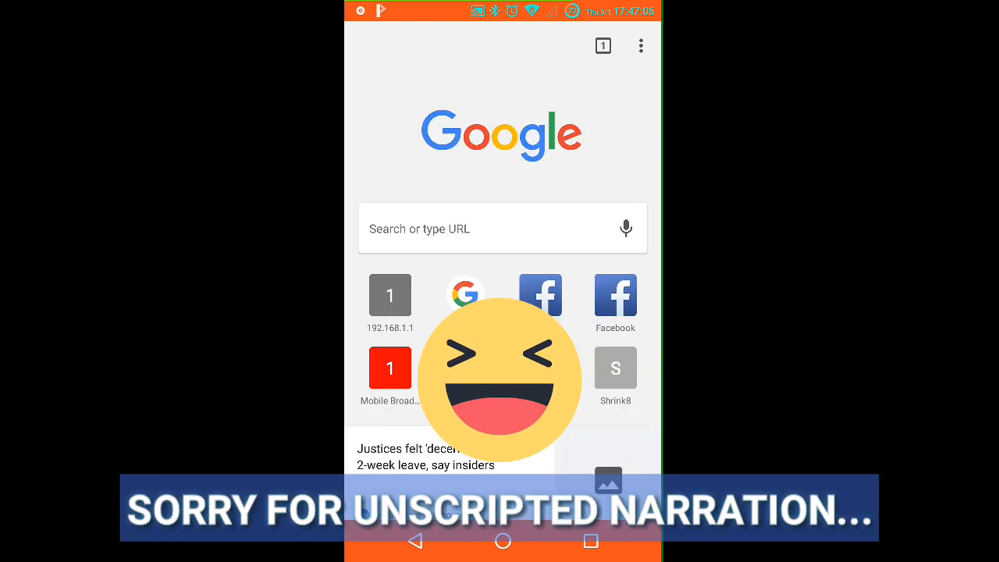
# Start entering the router address 192.168.1.1 in Chrome's search or URL box
pyautogui.click(503, 228)
pyautogui.write('192')
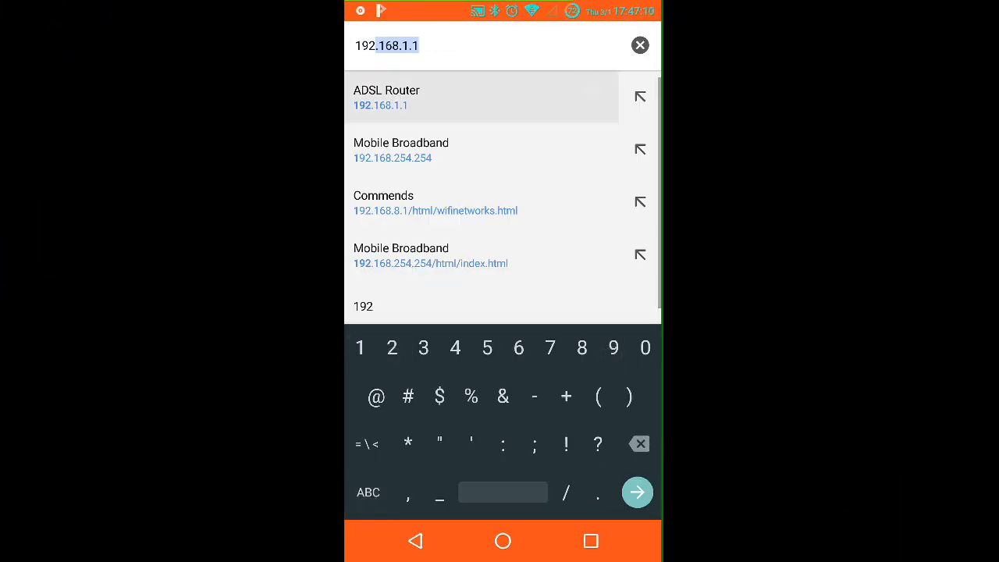
# Log in to the router at 192.168.1.1 and scroll the DHCP table to XiaoMiRepeater_V2 at 192.168.1.31
pyautogui.click(637, 492)
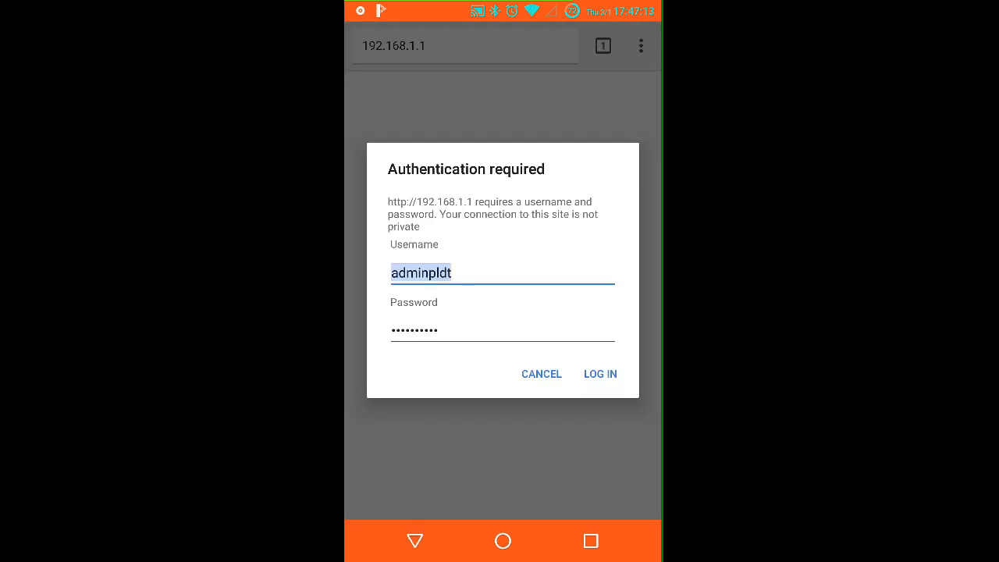
pyautogui.click(600, 373)
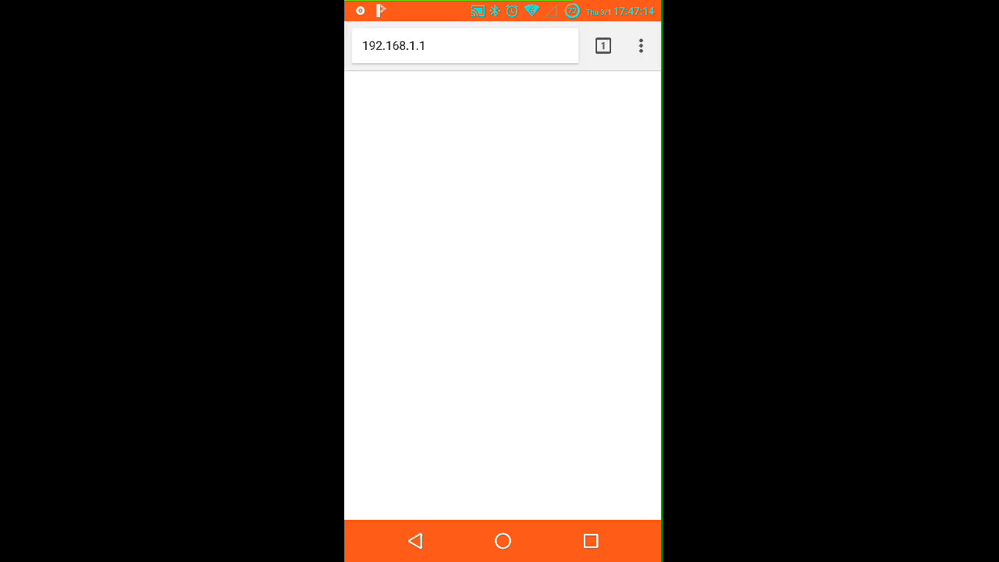
pyautogui.press('Enter')
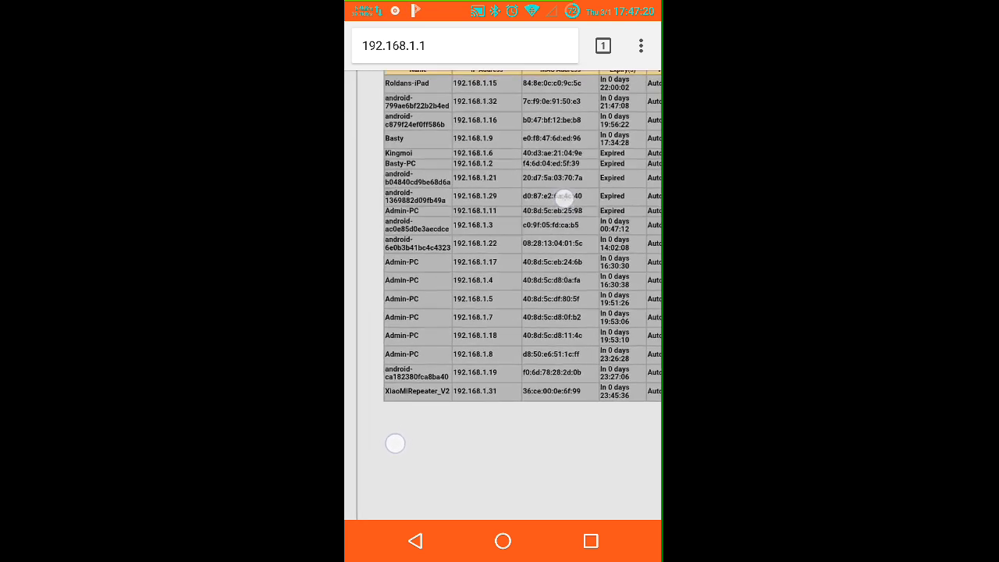
pyautogui.scroll(-3)
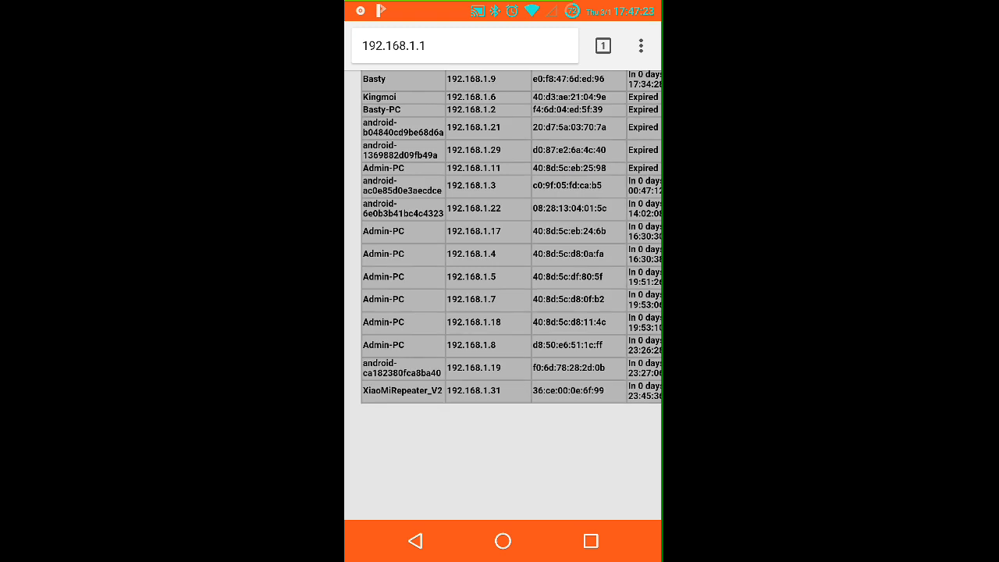
pyautogui.hscroll(3)
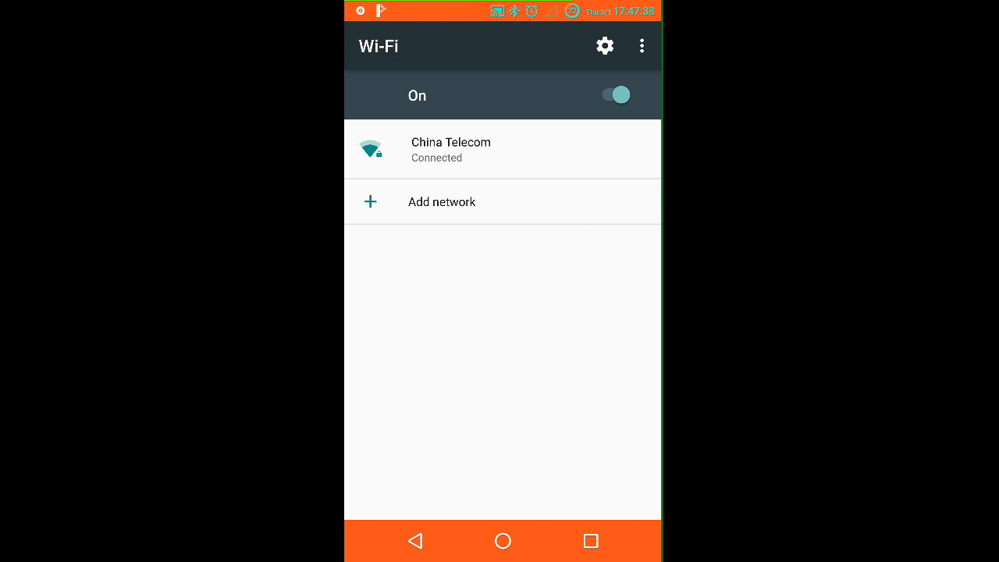
# Forget China Telecom, then rejoin it by entering its Wi-Fi password
pyautogui.click(450, 142)
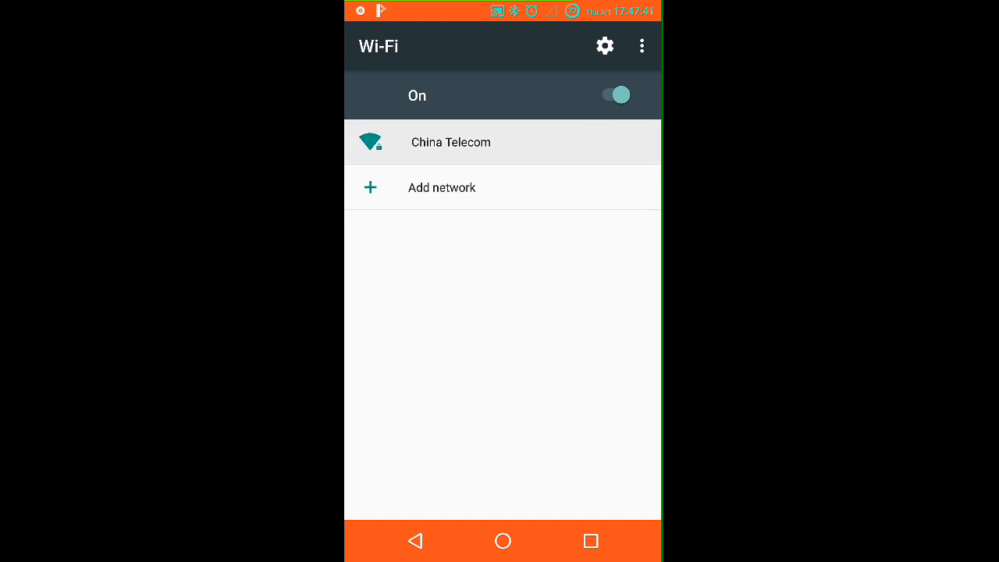
pyautogui.click(449, 142)
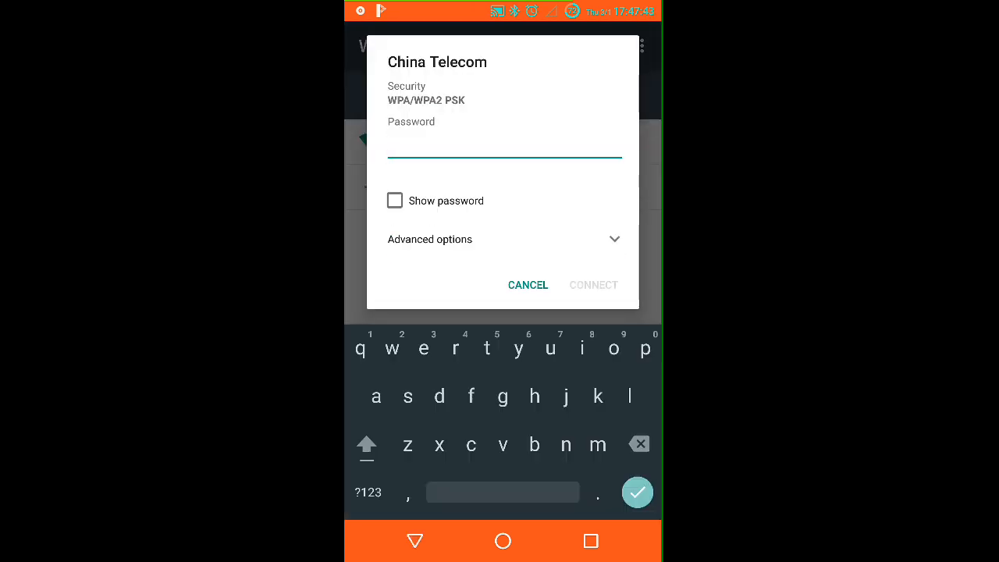
pyautogui.click(367, 491)
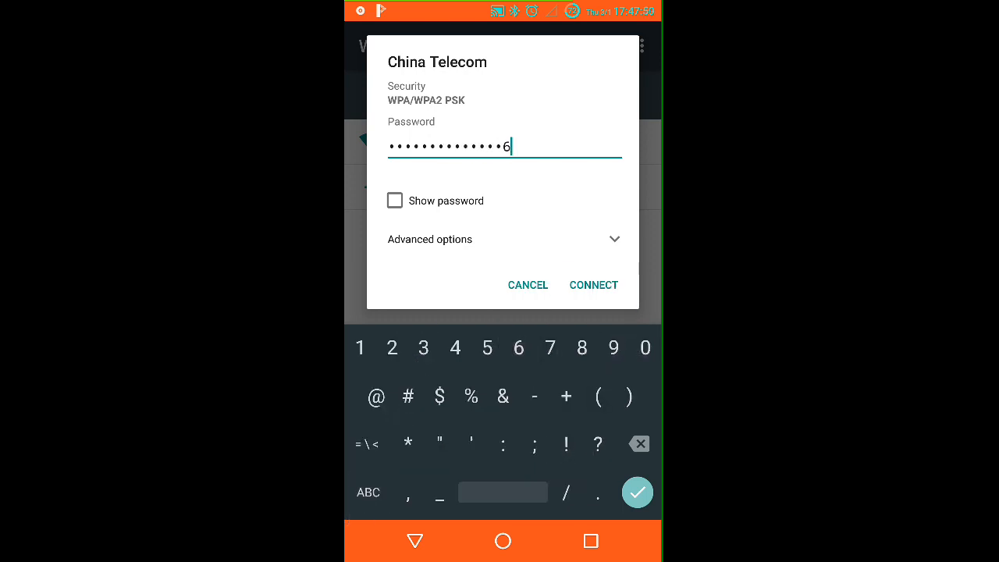
pyautogui.click(593, 285)
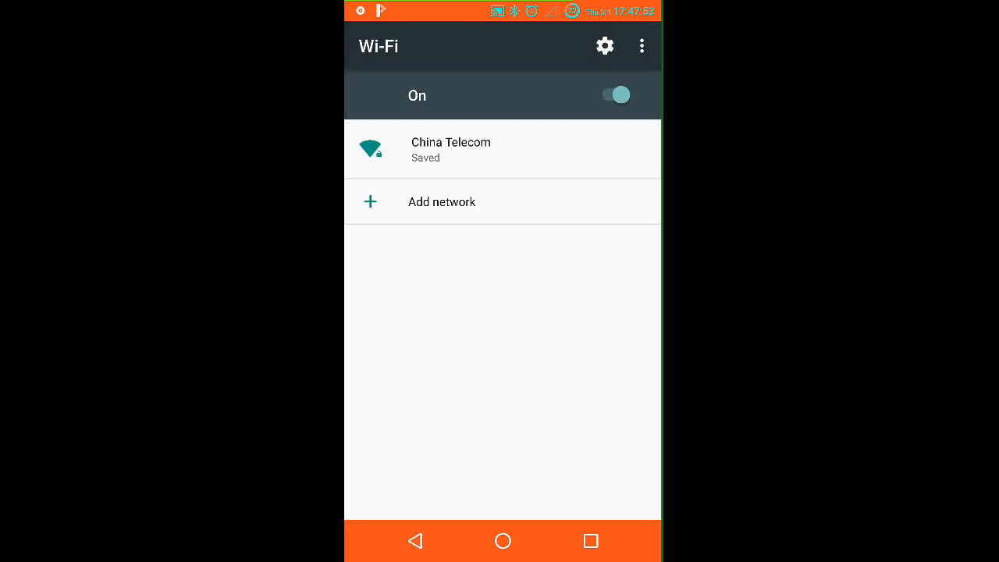
pyautogui.click(450, 148)
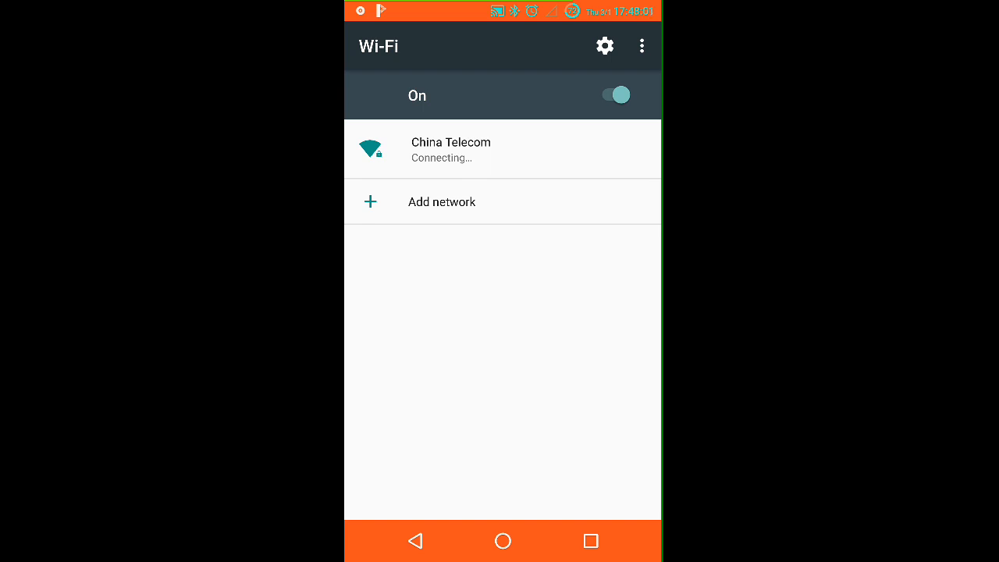
# Open China Telecom's Modify network dialog with Advanced options expanded
pyautogui.click(450, 148)
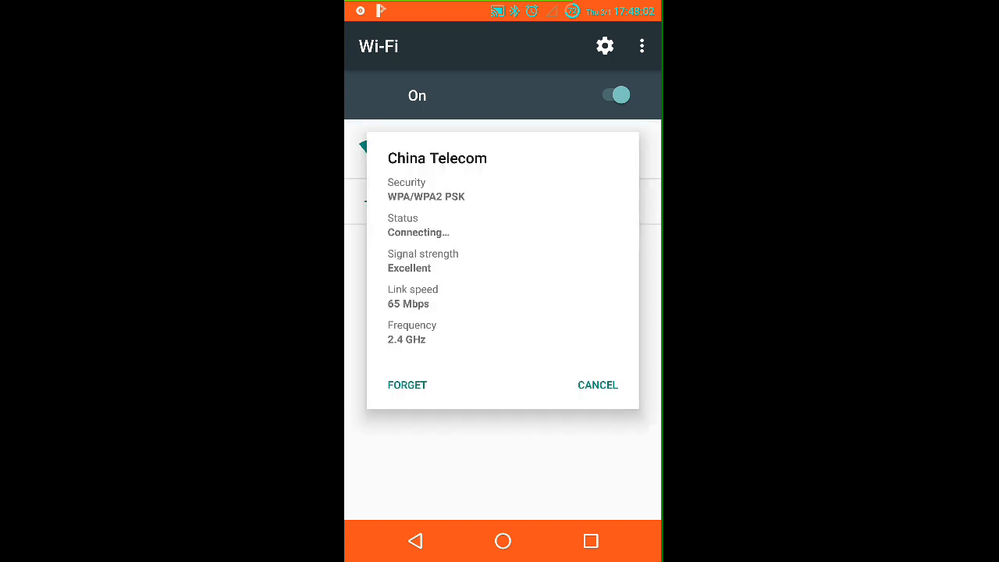
pyautogui.click(597, 385)
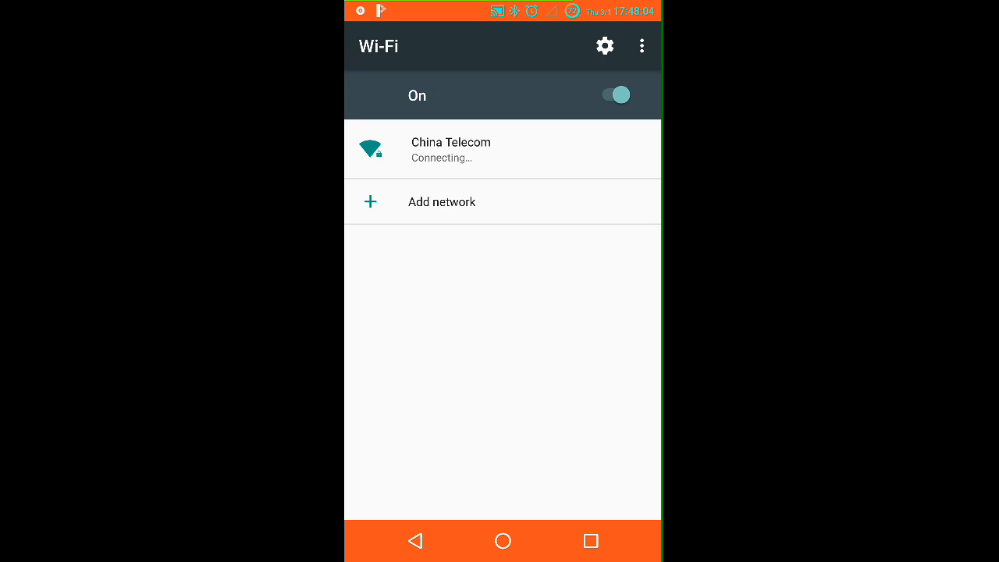
pyautogui.click(451, 149)
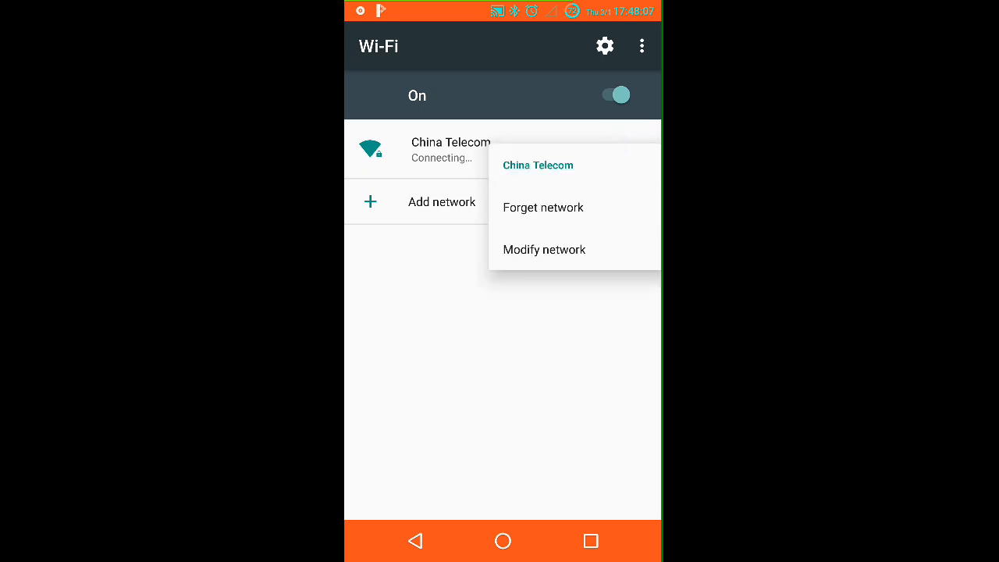
pyautogui.click(544, 249)
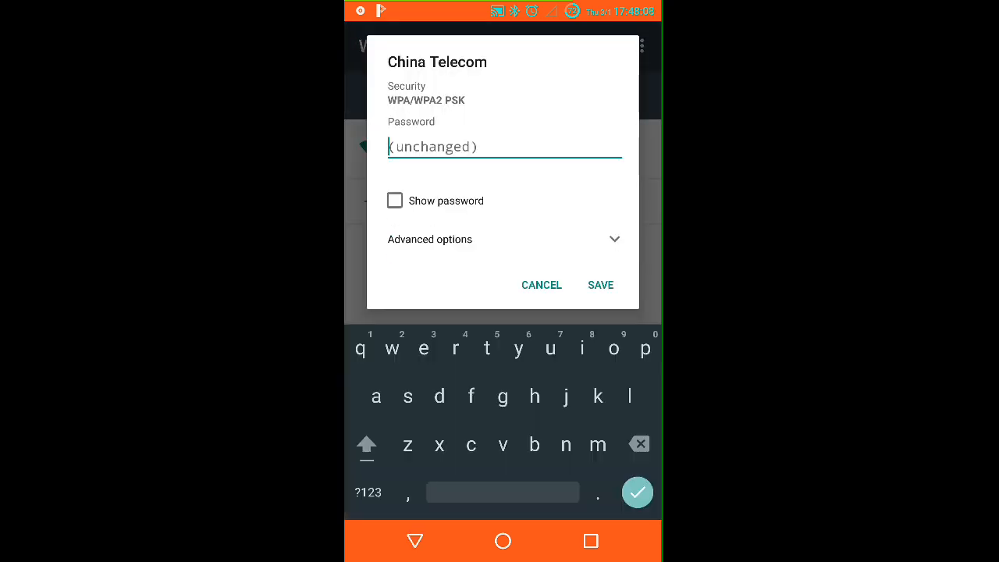
pyautogui.click(429, 239)
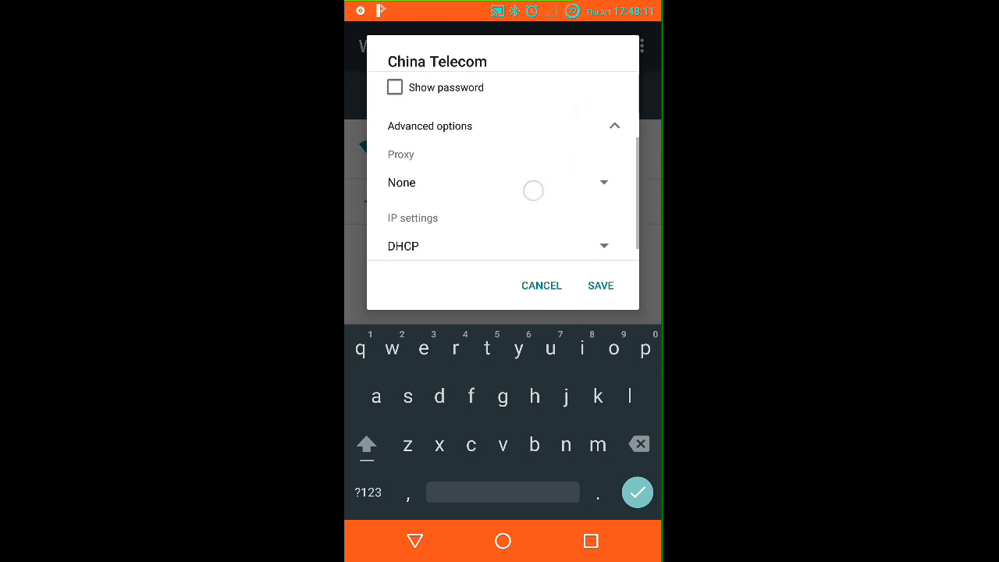
pyautogui.scroll(-3)
pyautogui.write('192.168')
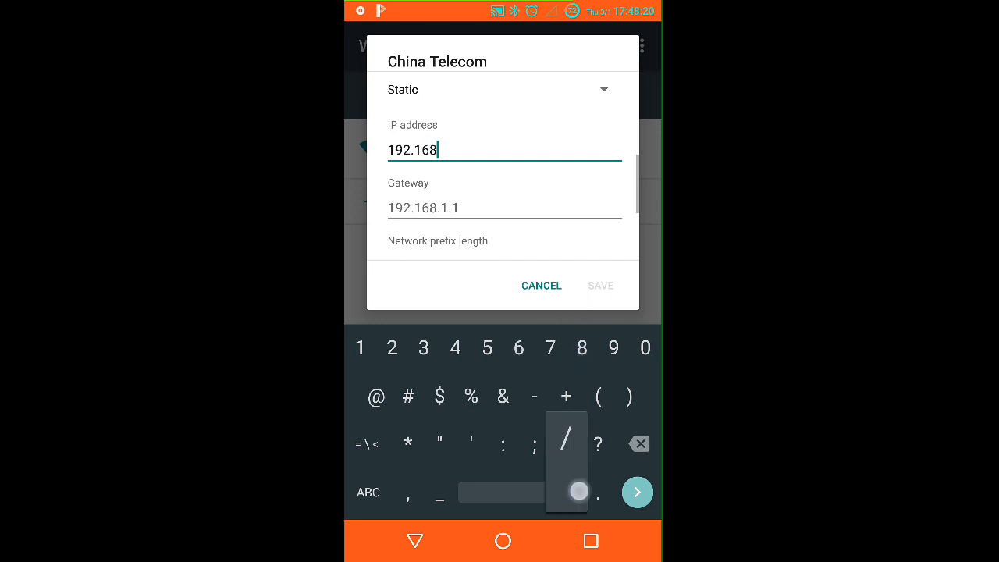
# Enter static IP 192.168.1.41 and gateway 192.168.1.31, keeping prefix length 24
pyautogui.click(360, 348)
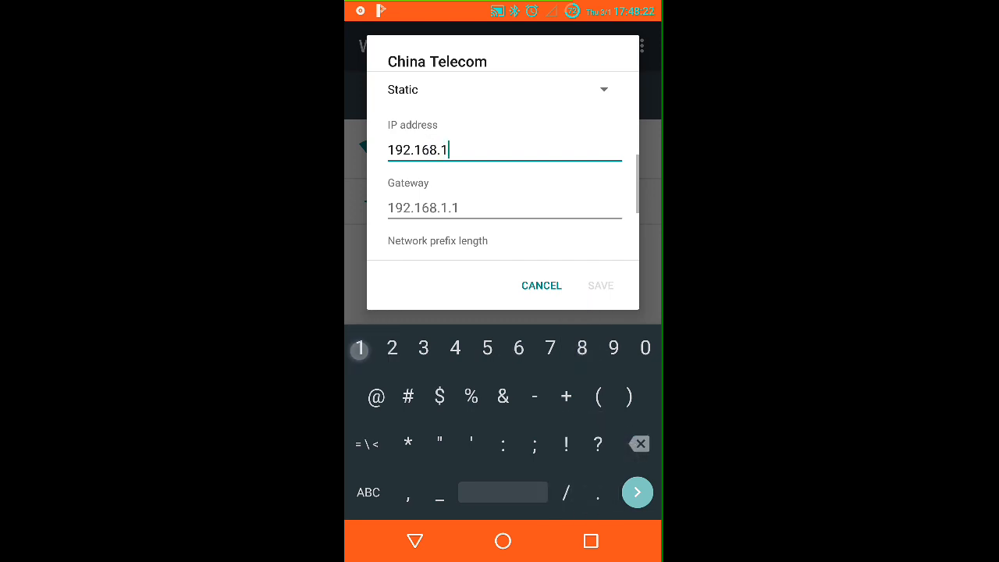
pyautogui.write('.41')
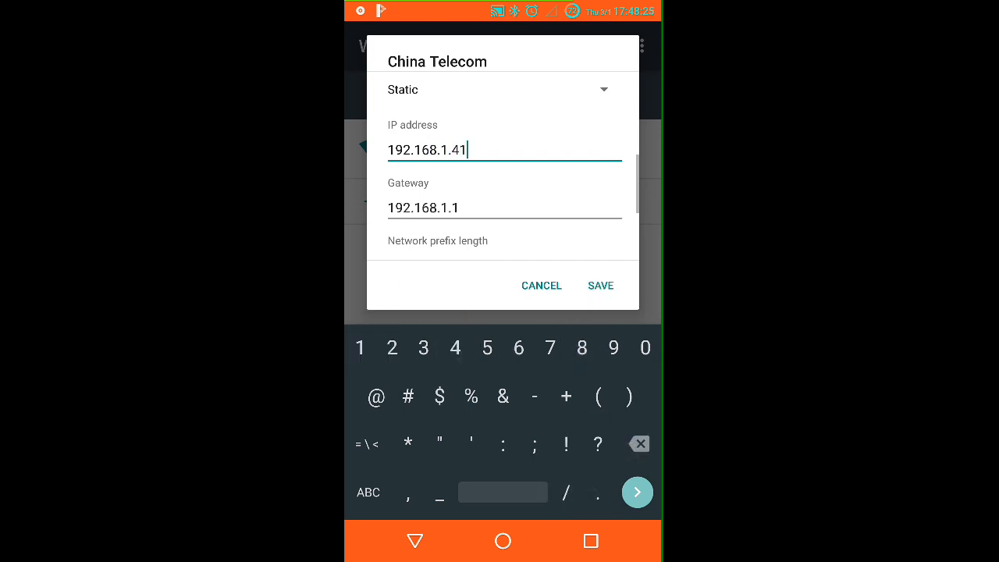
pyautogui.click(503, 208)
pyautogui.write('3')
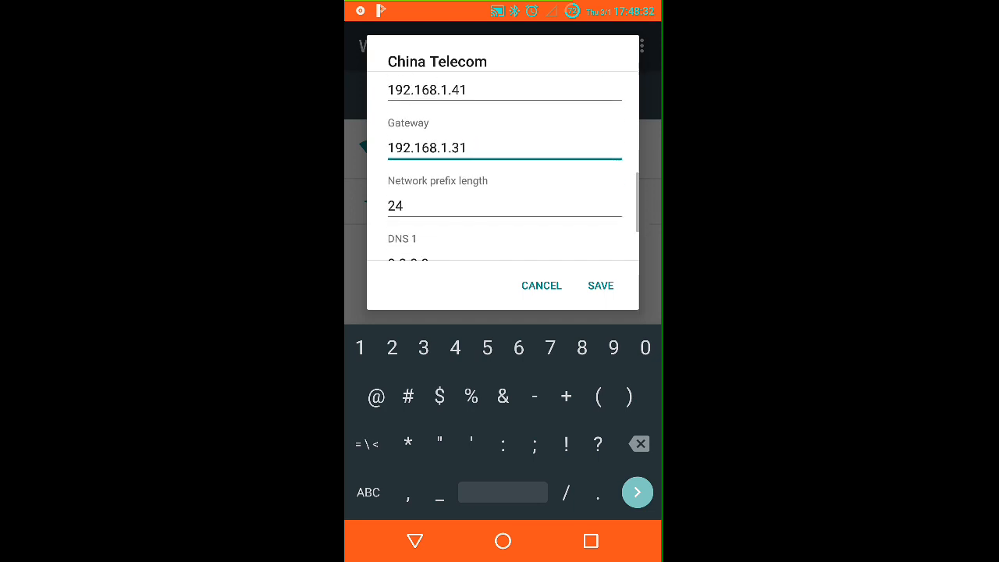
pyautogui.scroll(-3)
pyautogui.write('19')
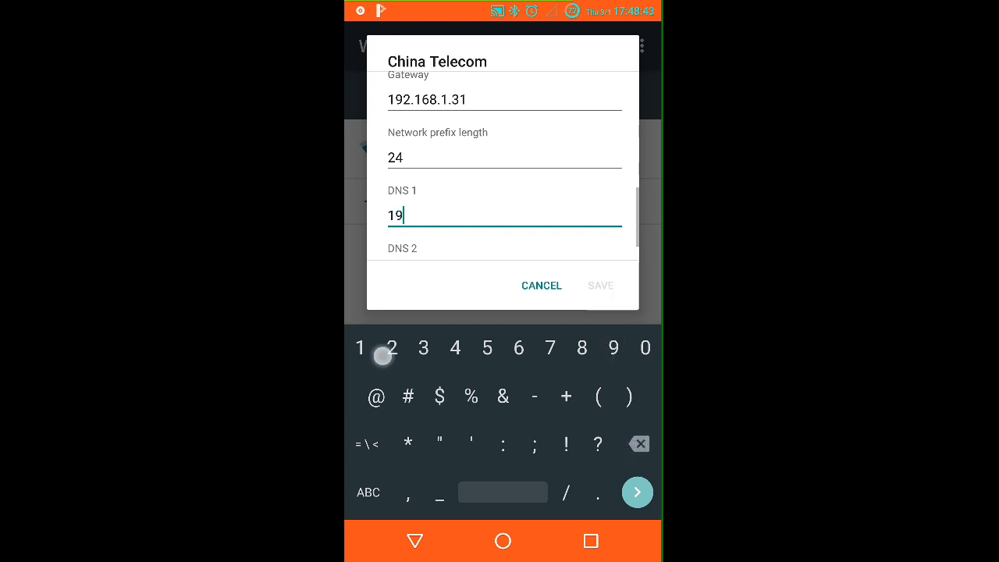
# Set DNS 1 to 192.168.1.31, fill DNS 2, and save the static settings
pyautogui.click(392, 348)
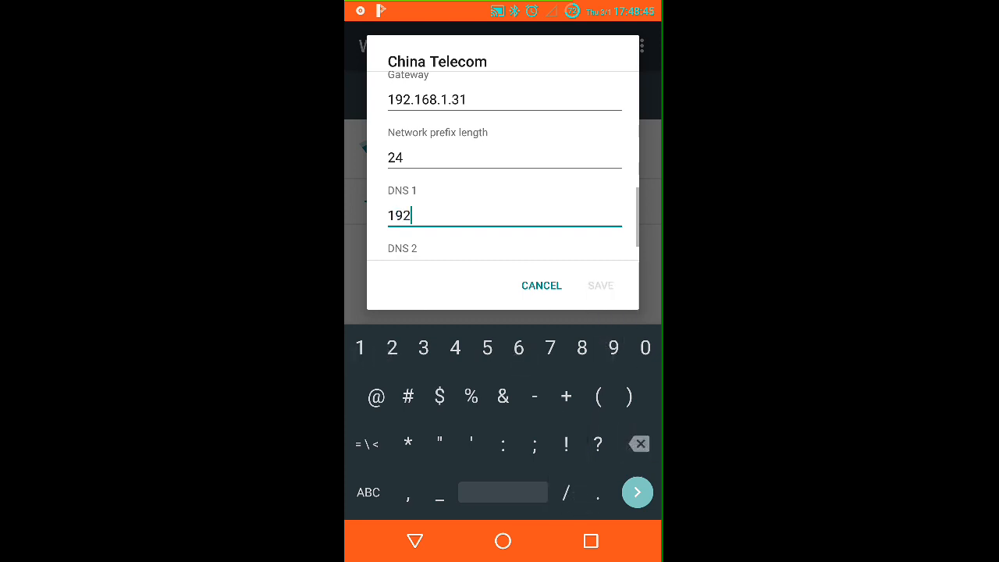
pyautogui.write('.168.1')
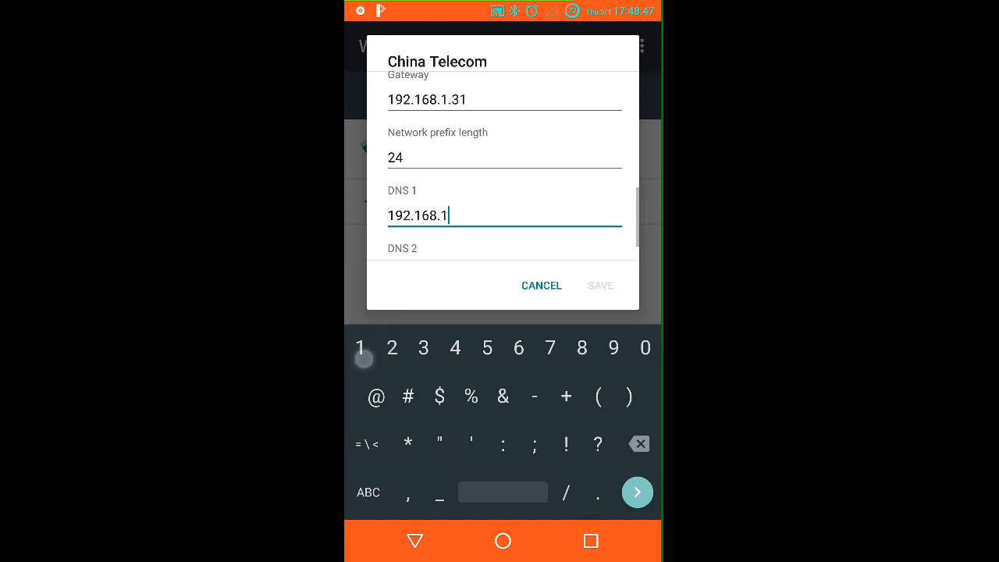
pyautogui.click(360, 348)
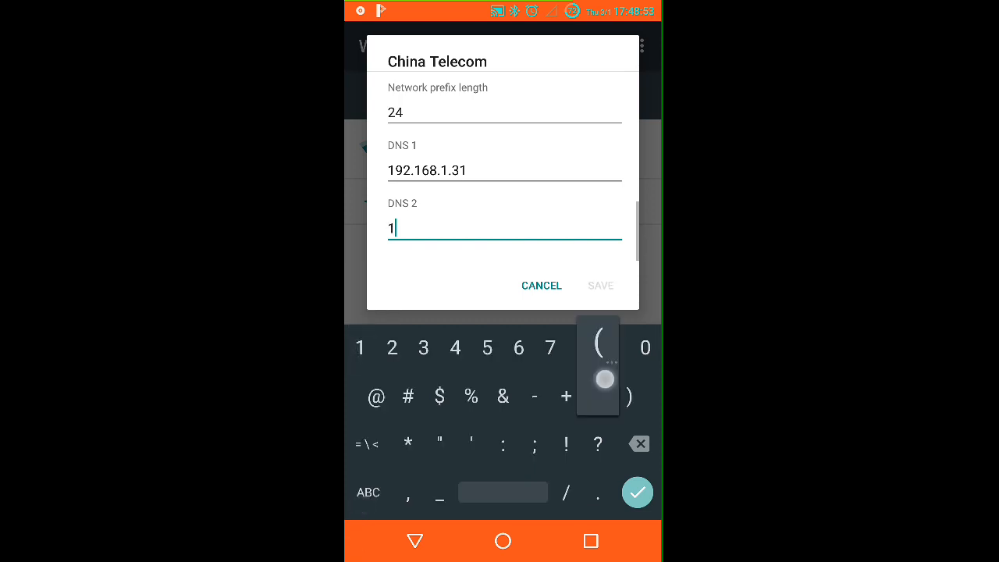
pyautogui.click(613, 347)
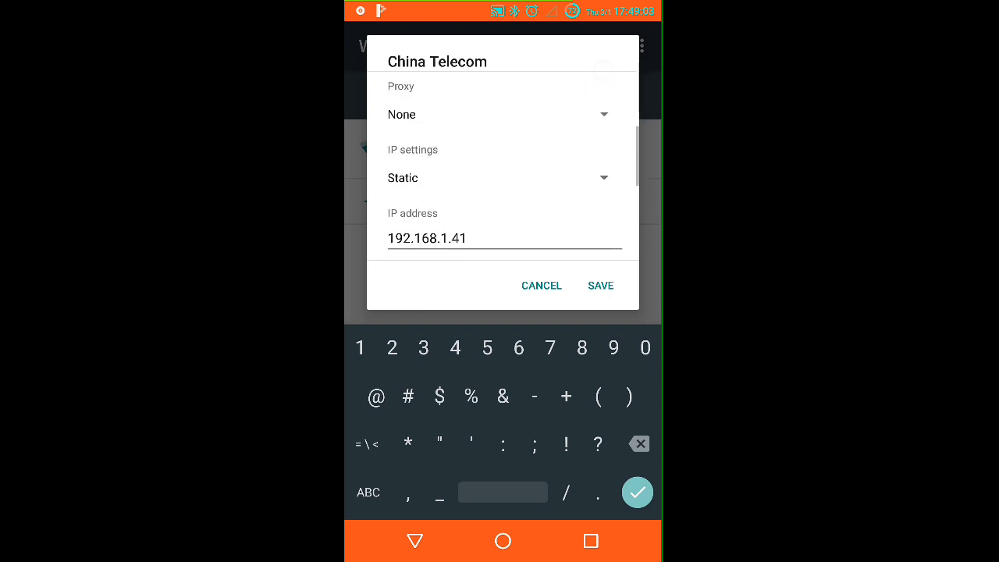
pyautogui.scroll(-3)
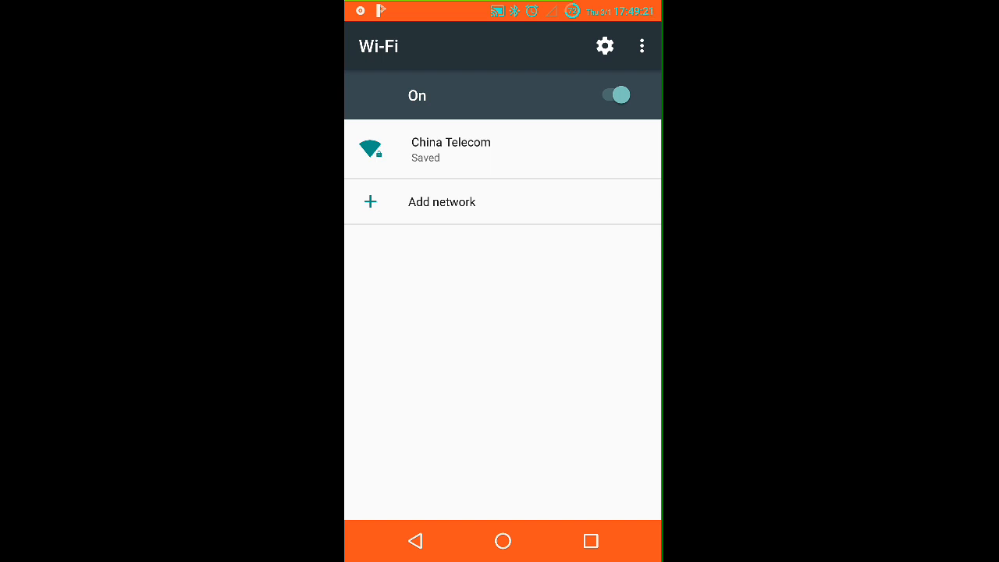
# Connect to China Telecom using the static settings, then go to the home screen
pyautogui.click(451, 148)
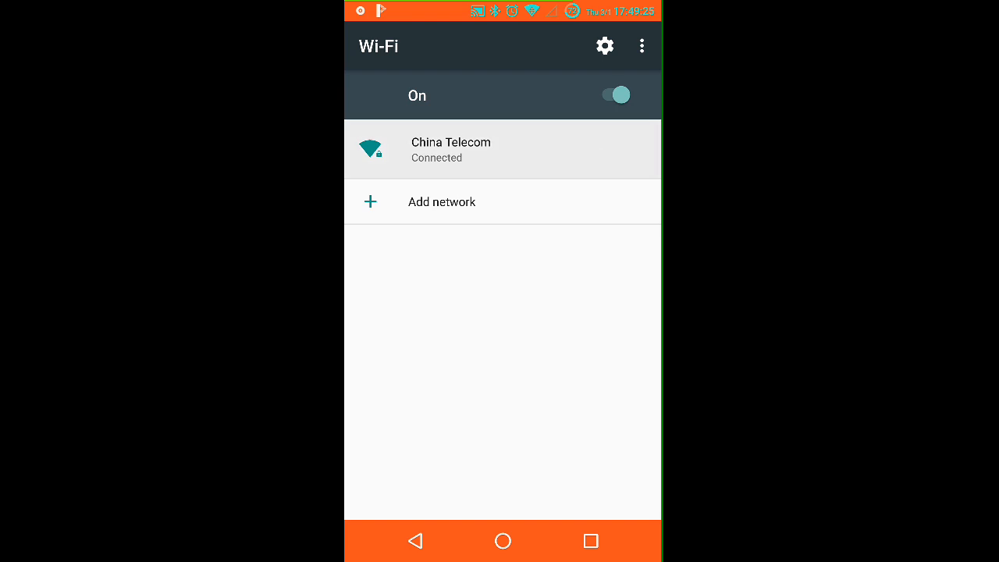
pyautogui.click(450, 149)
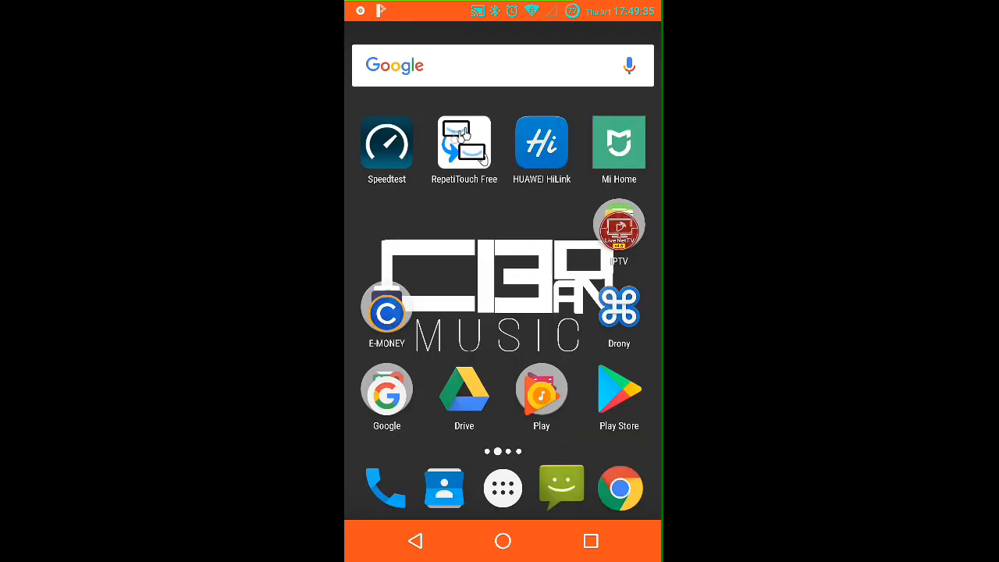
# Open Mi WiFi Repeater 2 in Mi Home and confirm its Wi-Fi name is China Telecom
pyautogui.click(618, 144)
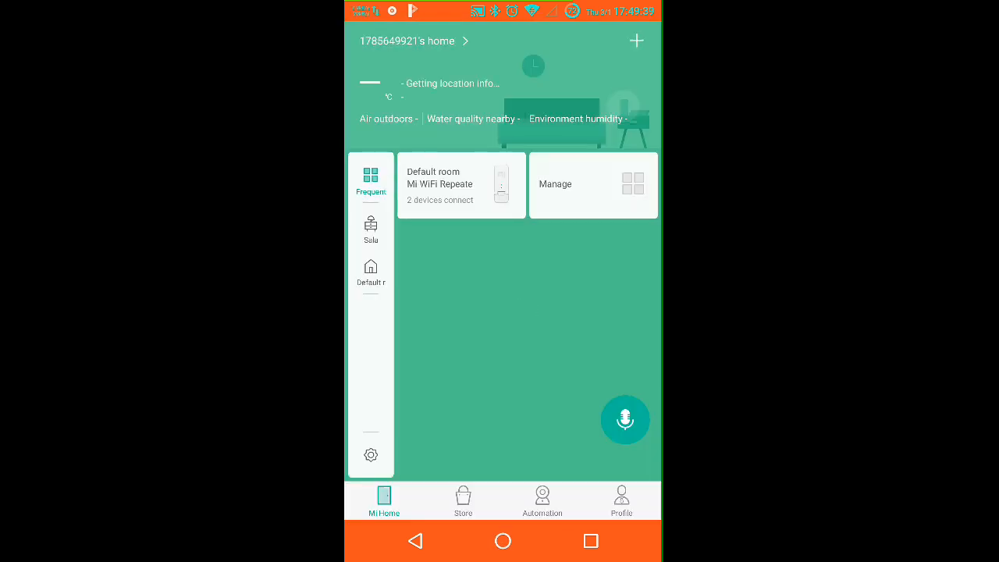
pyautogui.click(459, 185)
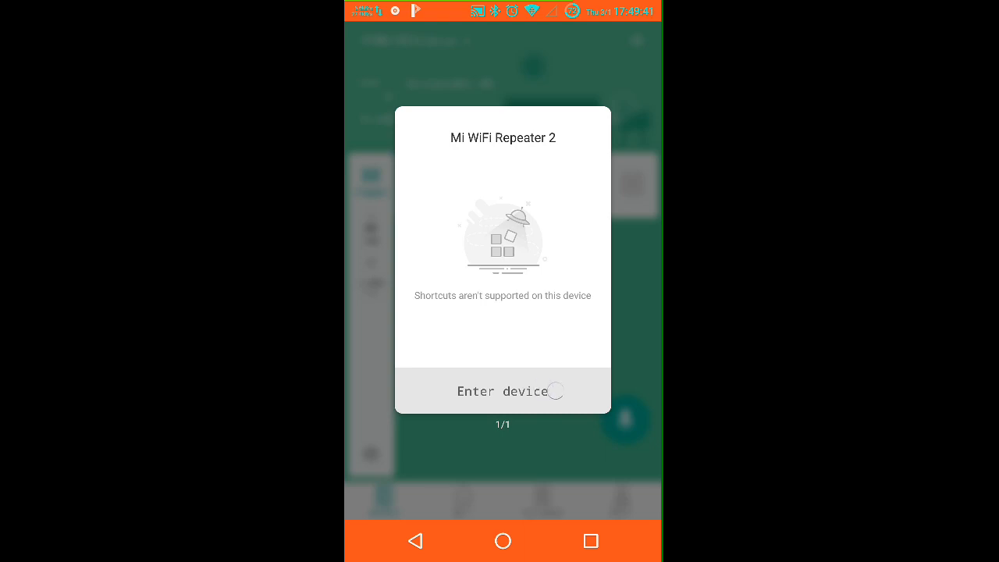
pyautogui.click(502, 390)
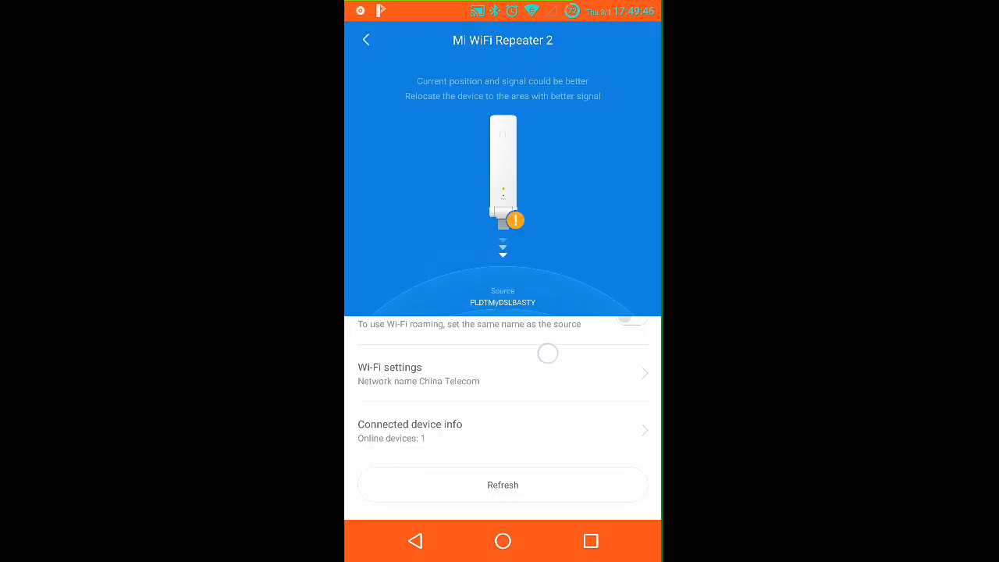
pyautogui.click(502, 373)
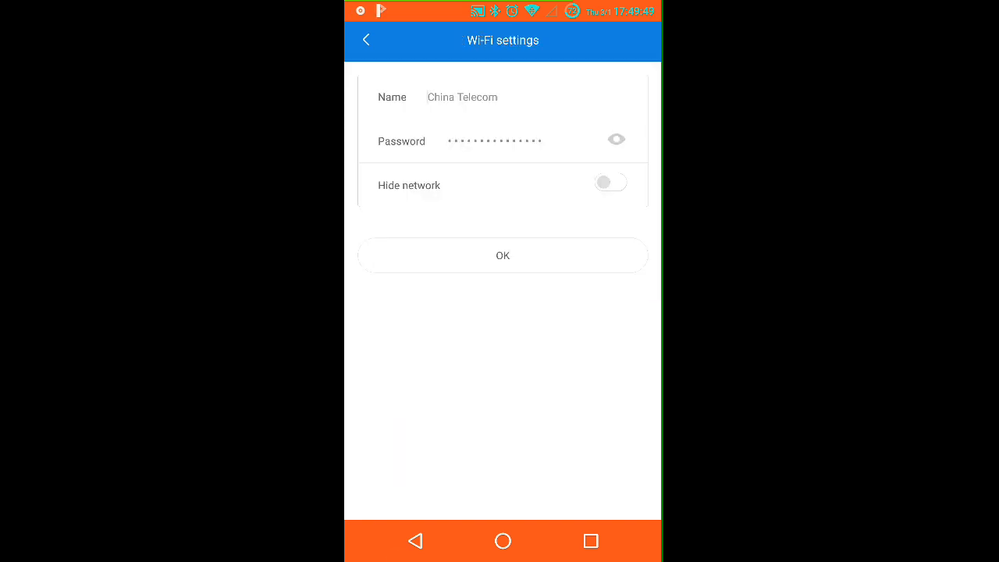
pyautogui.click(502, 256)
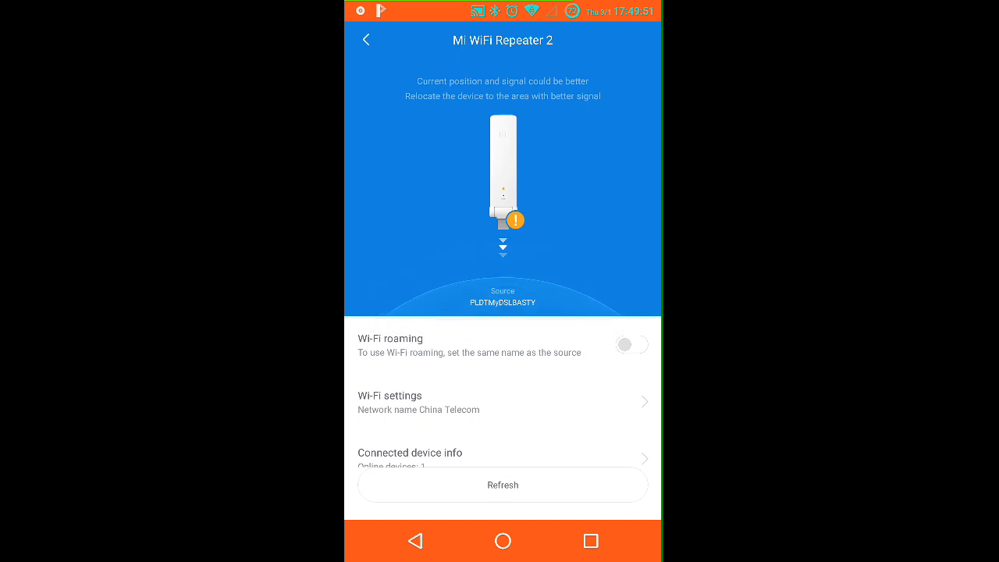